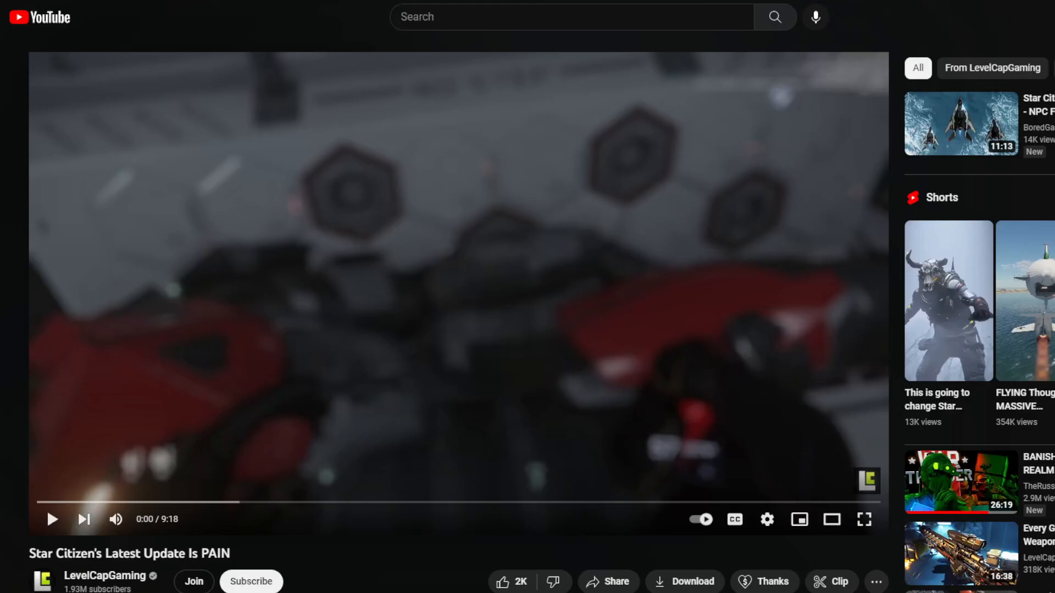
Play the Star Citizen update video, then pause it on the Alpha 3.18.2 patch notes.
click(52, 519)
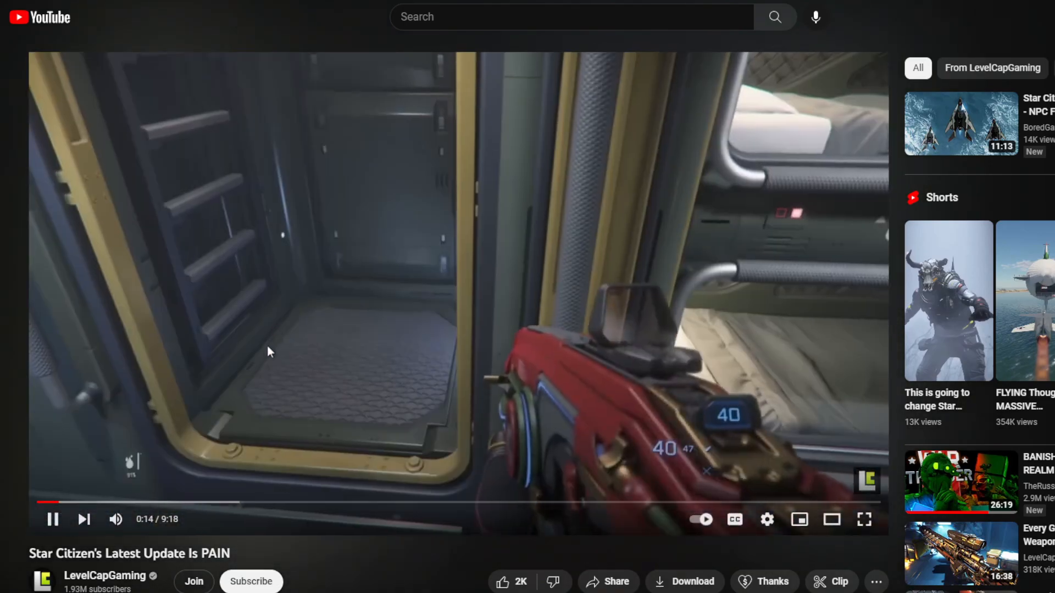
click(53, 519)
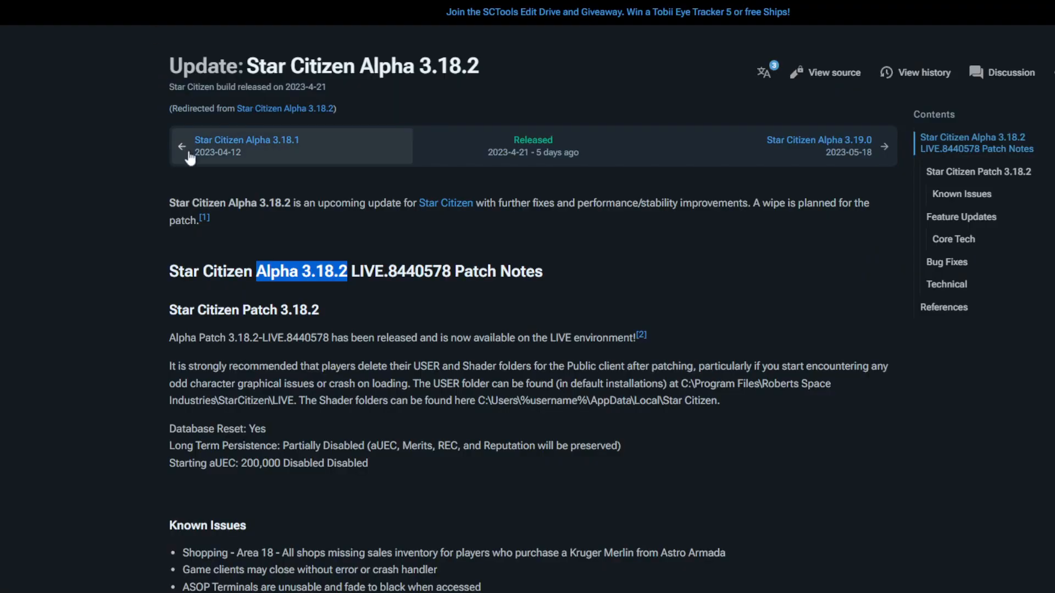
mouse_move(298, 254)
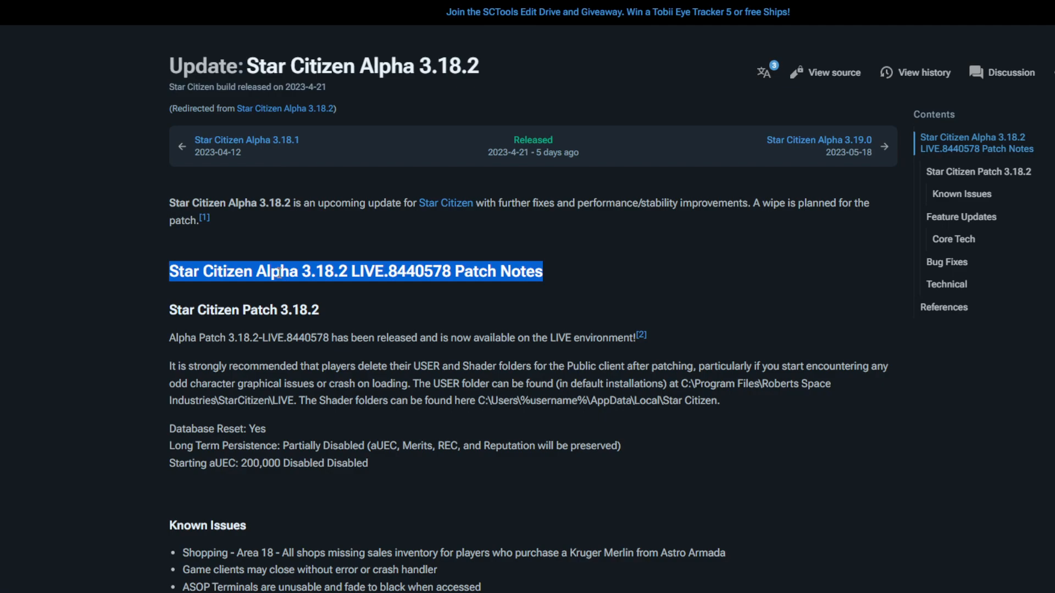
Highlight part of the Alpha 3.18.2 LIVE.8440578 Patch Notes heading on the wiki.
double_click(276, 271)
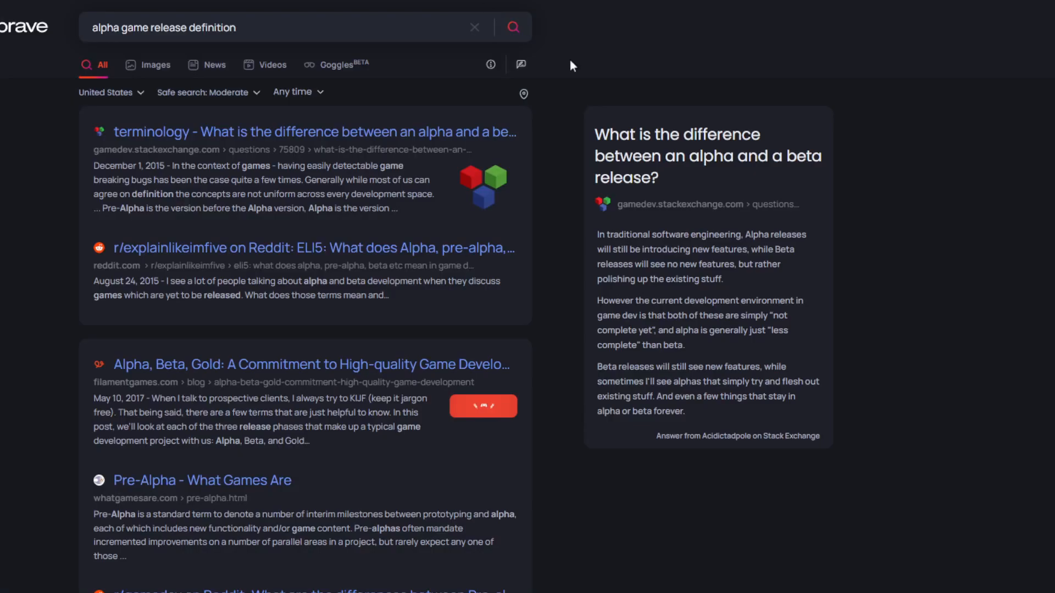
Scroll the alpha release results and highlight the Wiktionary alpha version definition.
scroll(down, 3)
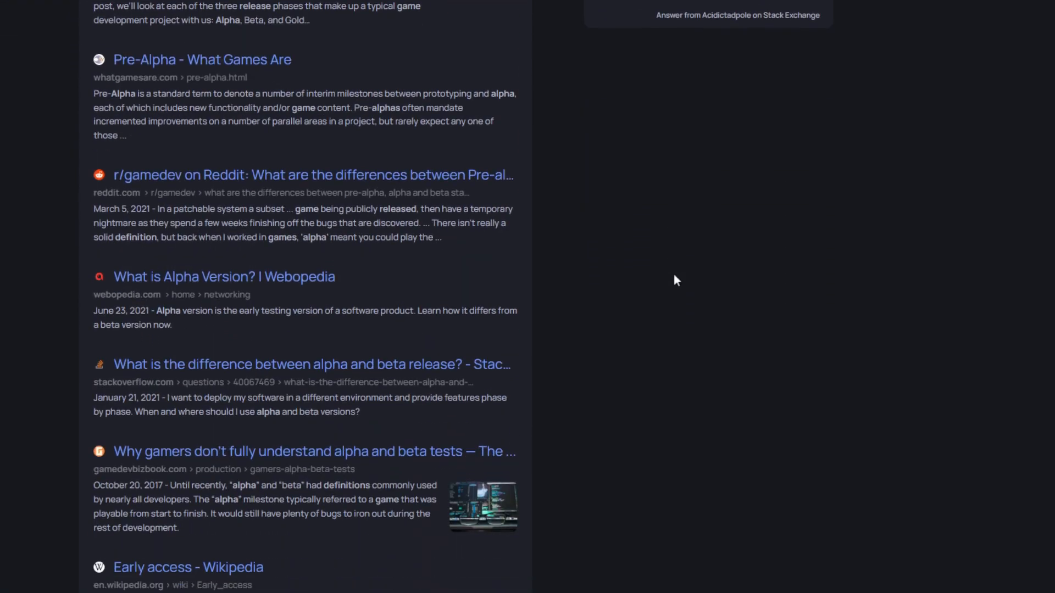
scroll(down, 3)
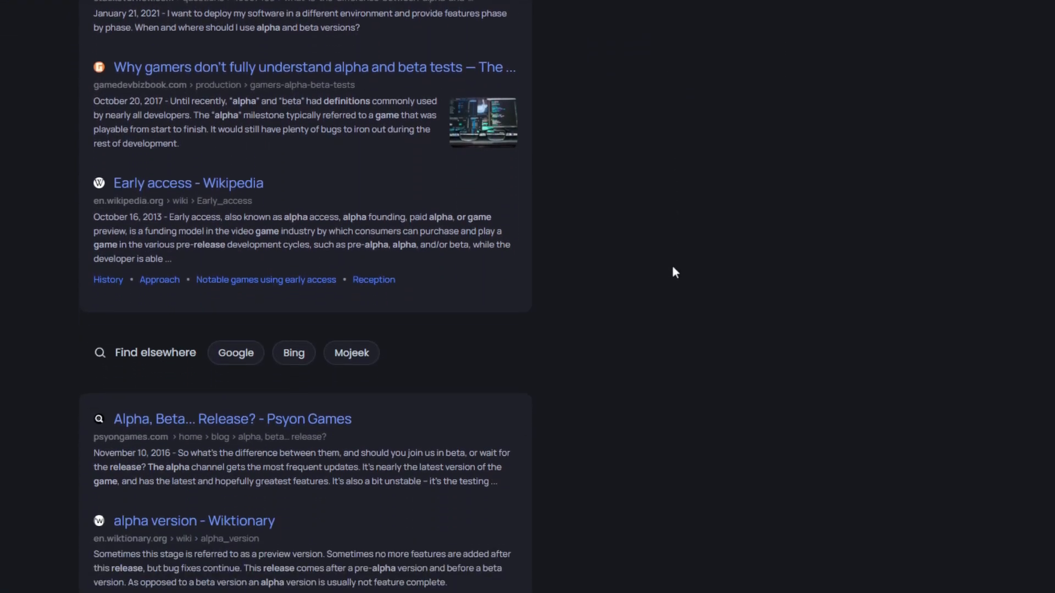
scroll(down, 3)
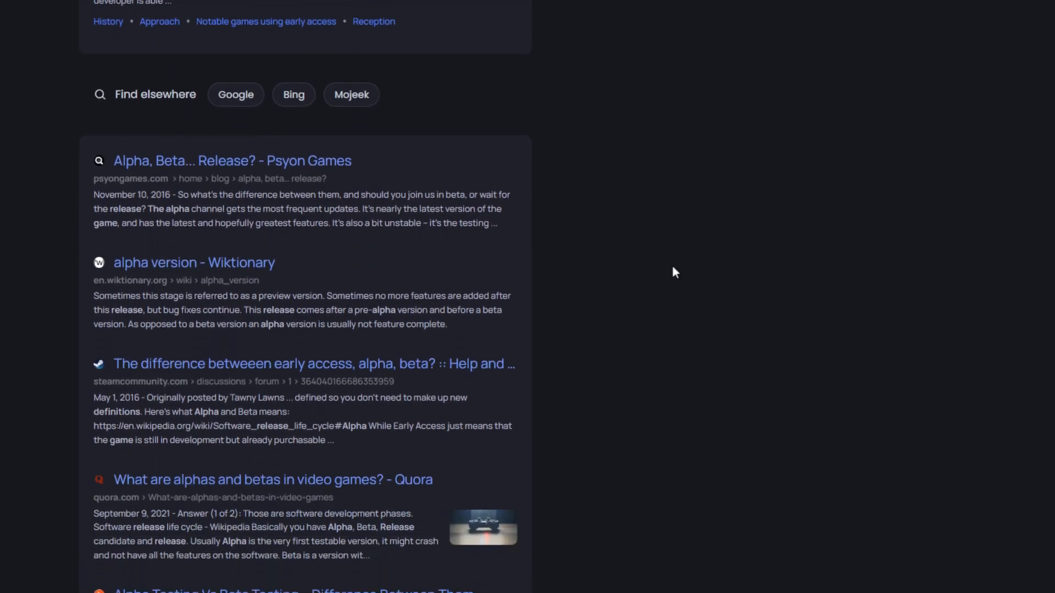
scroll(down, 3)
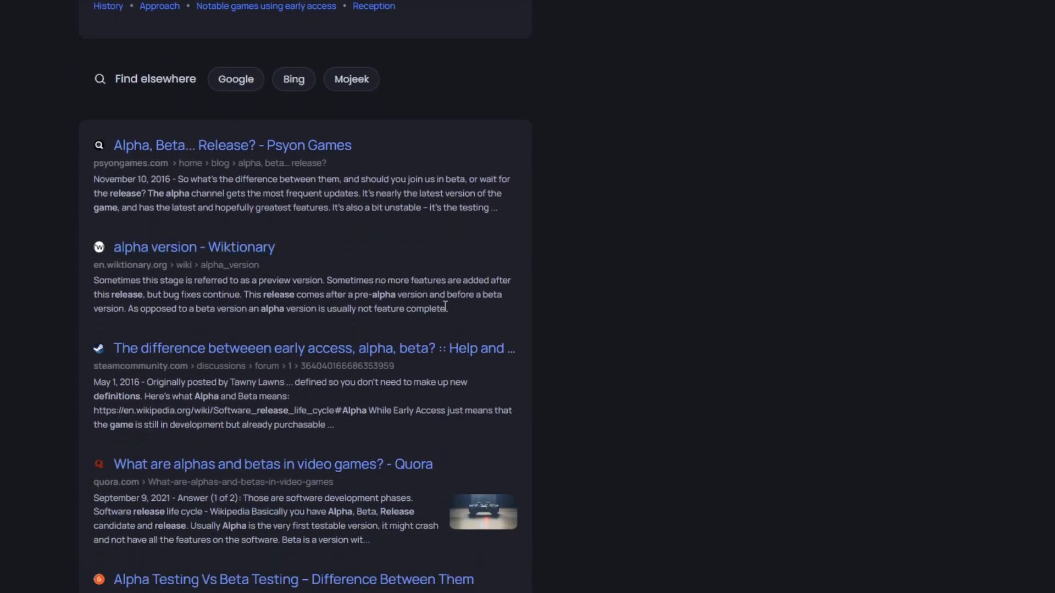
drag(237, 309, 446, 309)
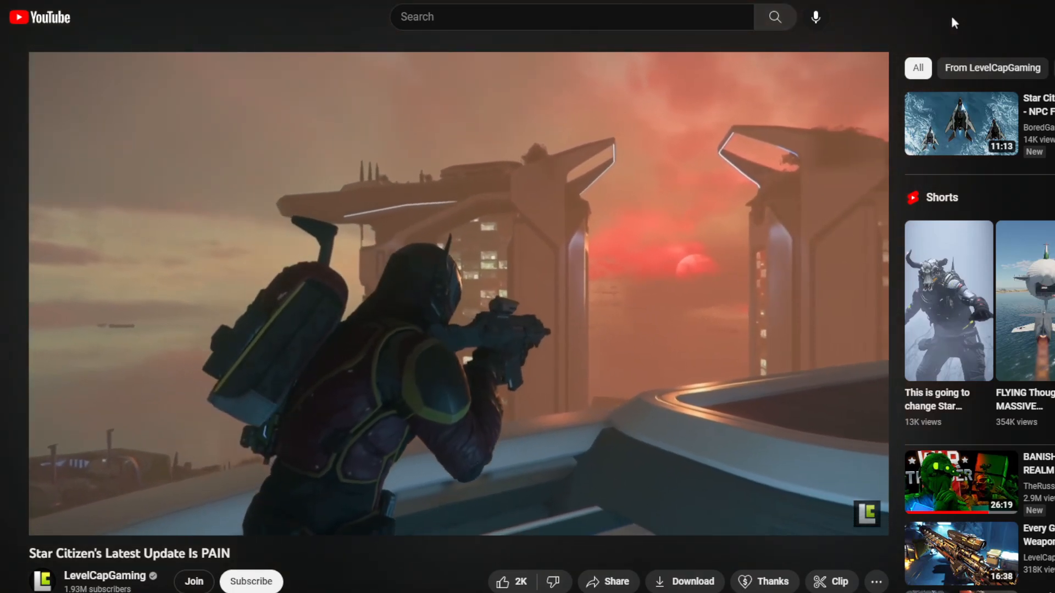
Pause the video at 1:53 on the rooftop sunset scene to comment.
click(460, 296)
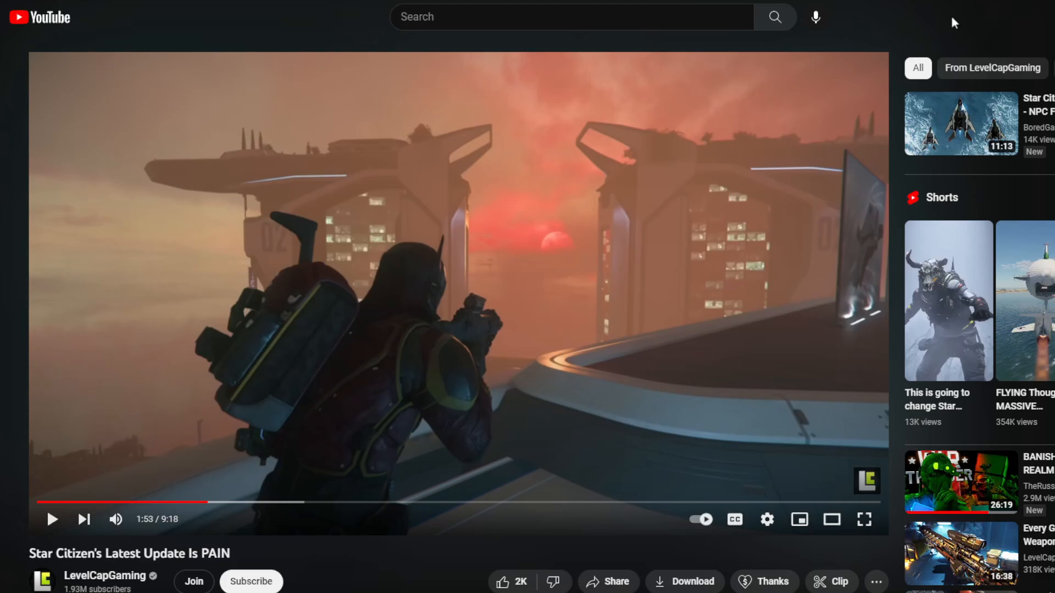
Resume playback through the ship flying past the asteroid field.
click(52, 519)
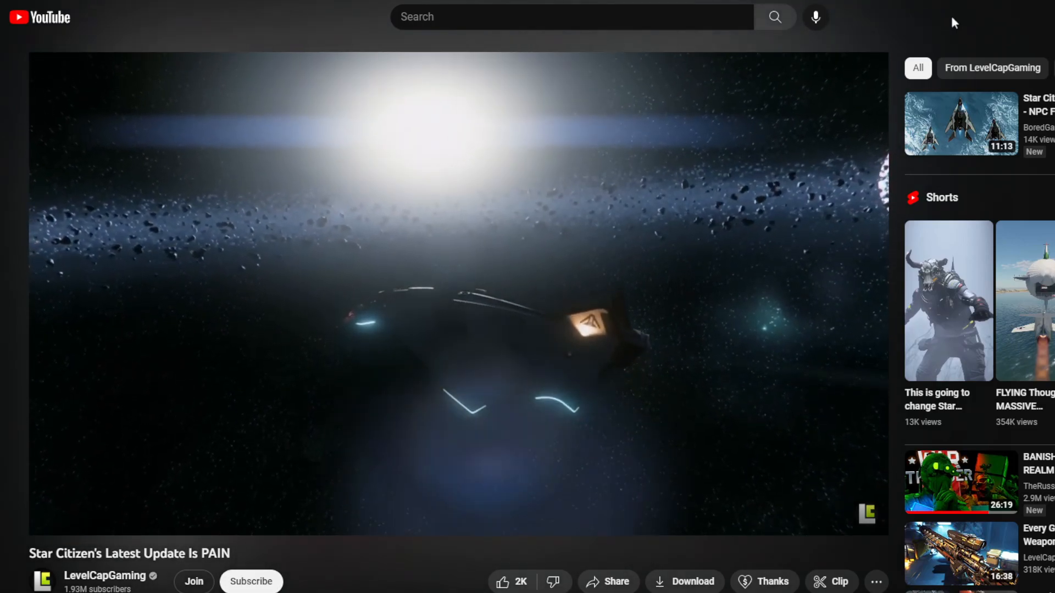
Pause at 2:54 on the burning city scene to comment, then resume.
click(457, 289)
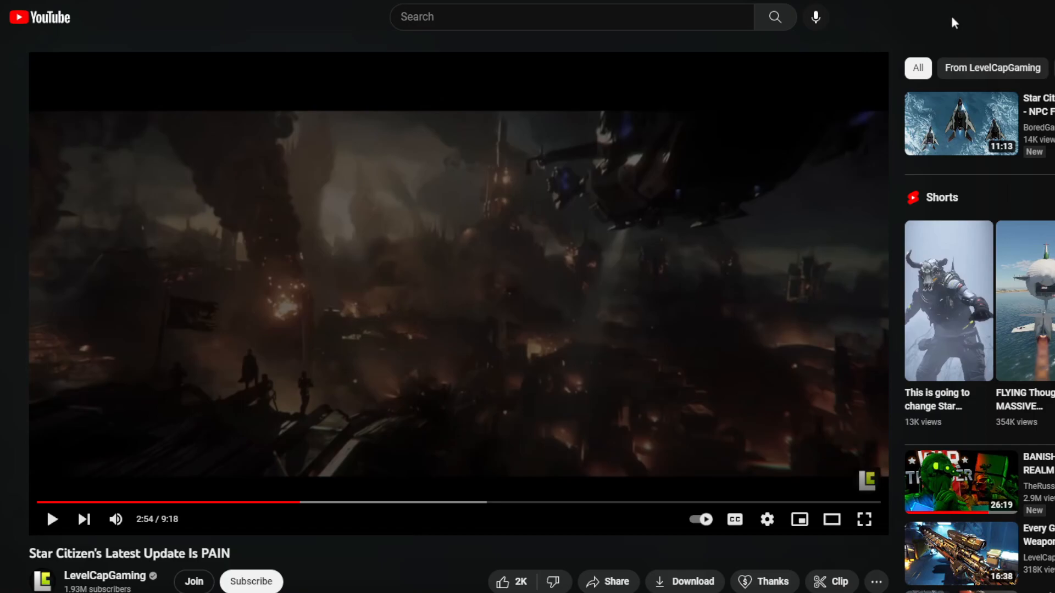
click(459, 292)
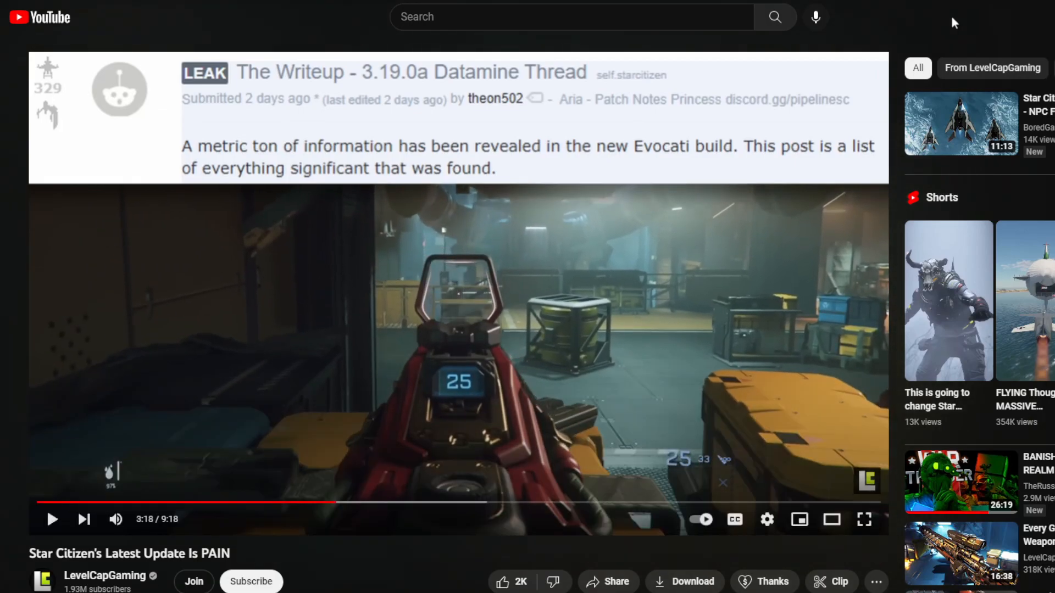
Resume the video from 3:18 after the 3.19.0a datamine thread overlay.
click(53, 519)
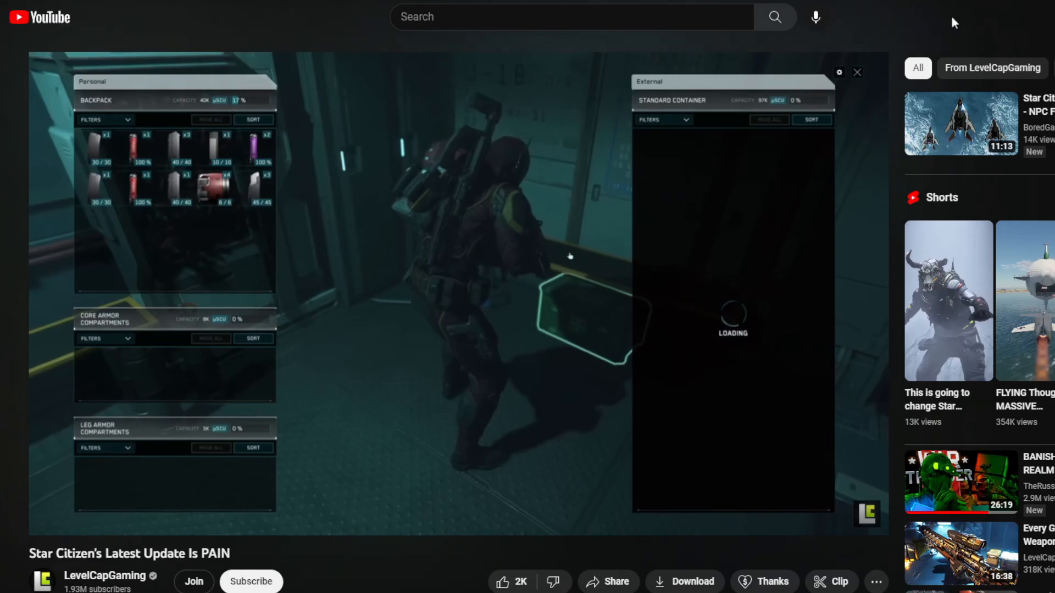
mouse_move(713, 189)
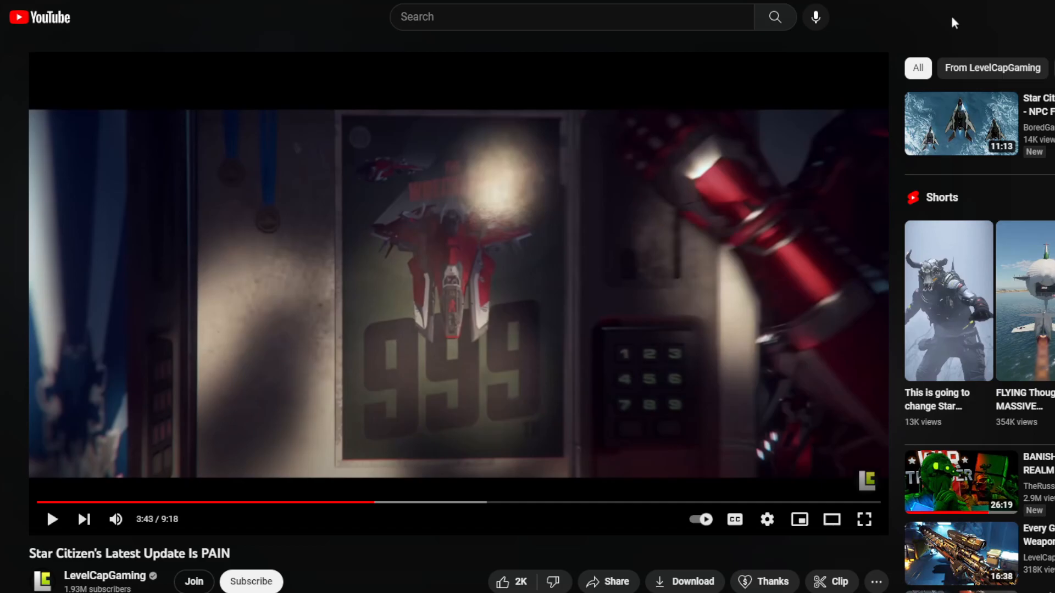
Resume the video from 3:43 after the poster of the ship marked 999.
click(53, 519)
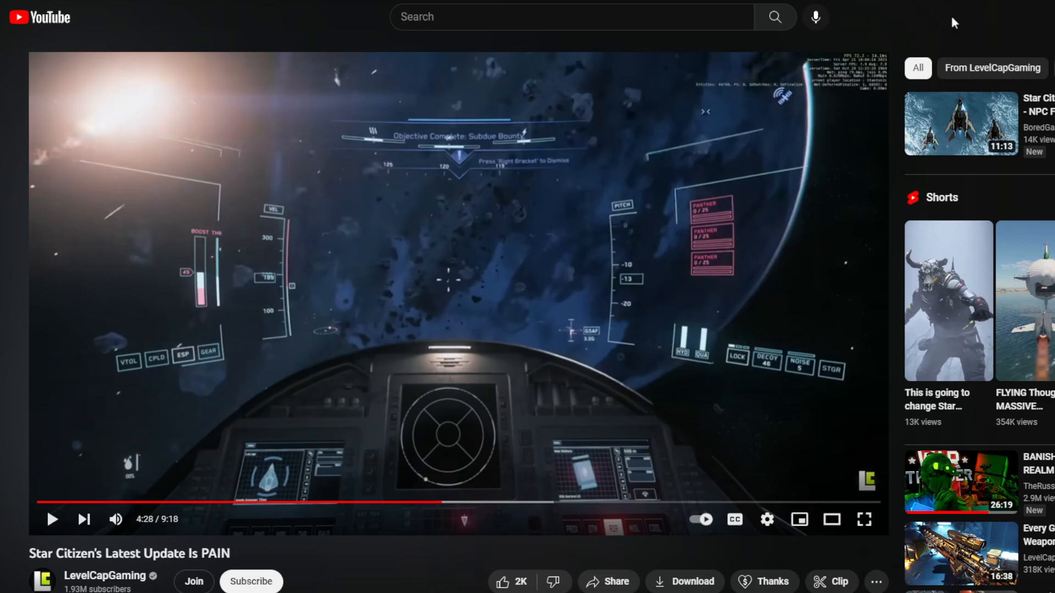
Resume playback from 4:28 after the Subdue Bounty objective-complete cockpit view.
click(52, 519)
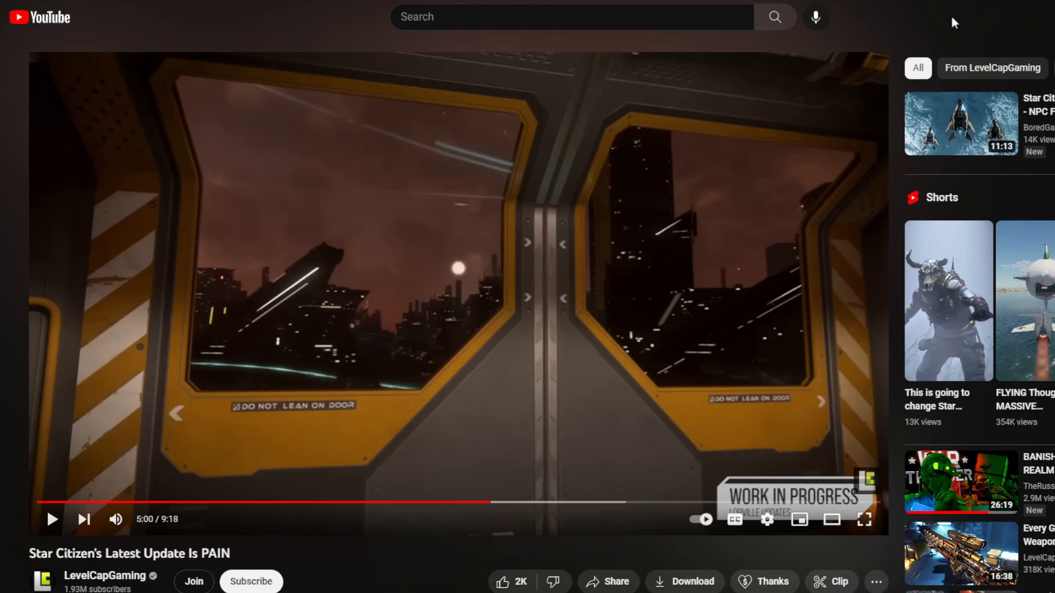
Resume the video from 5:00 after the work-in-progress elevator door scene.
click(53, 520)
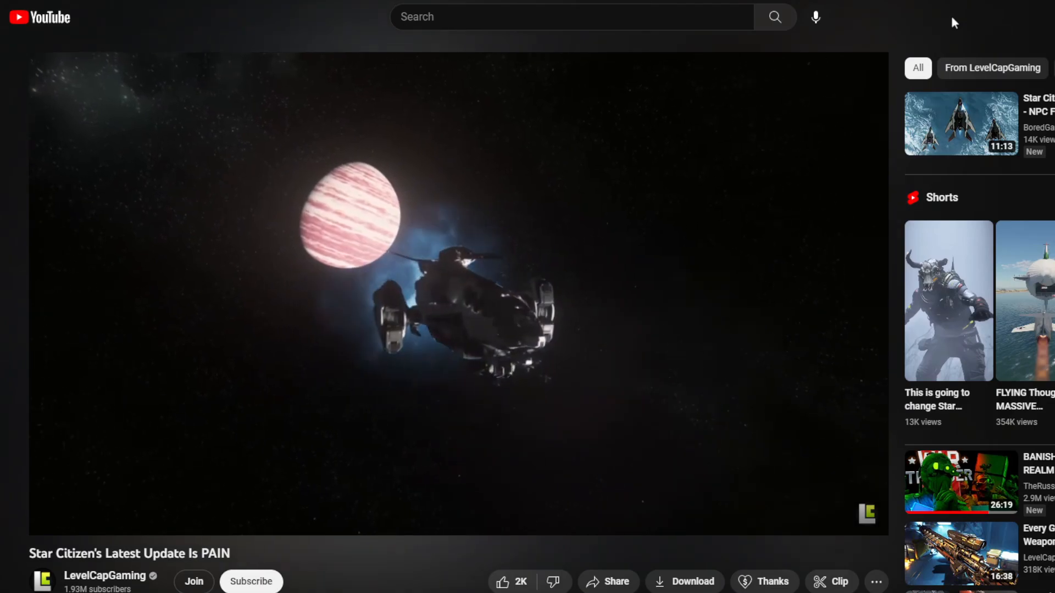
Pause the Star Citizen video on the incapacitated death-countdown screen for commentary.
click(461, 298)
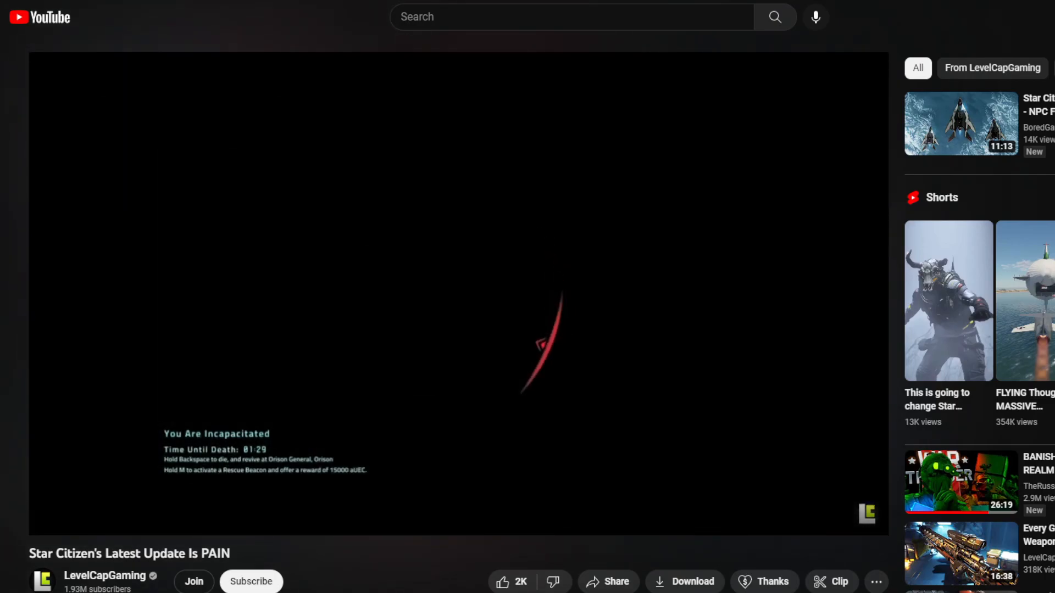
mouse_move(740, 237)
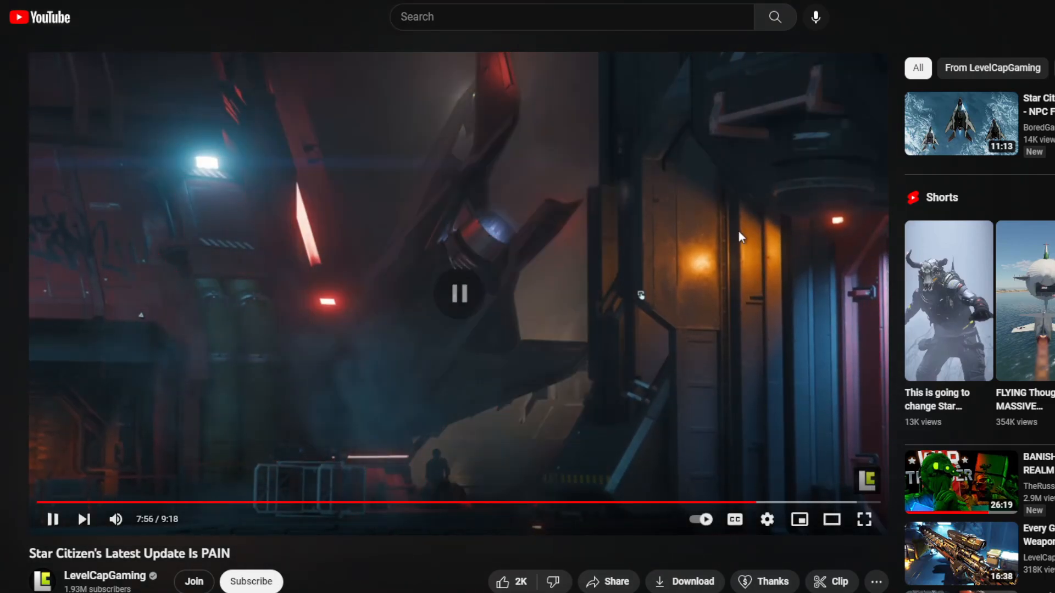
click(460, 294)
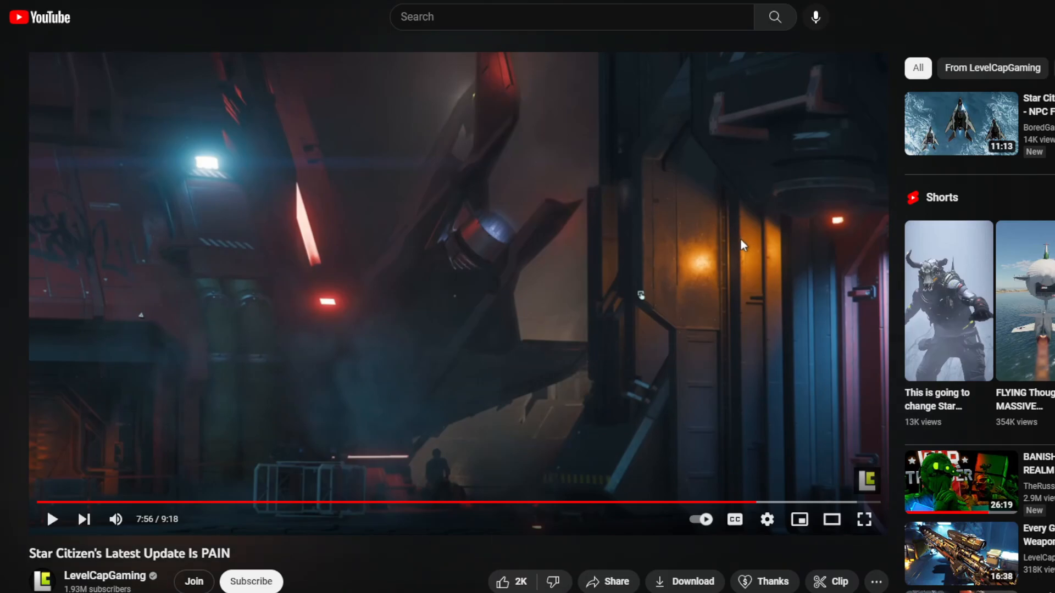
mouse_move(792, 254)
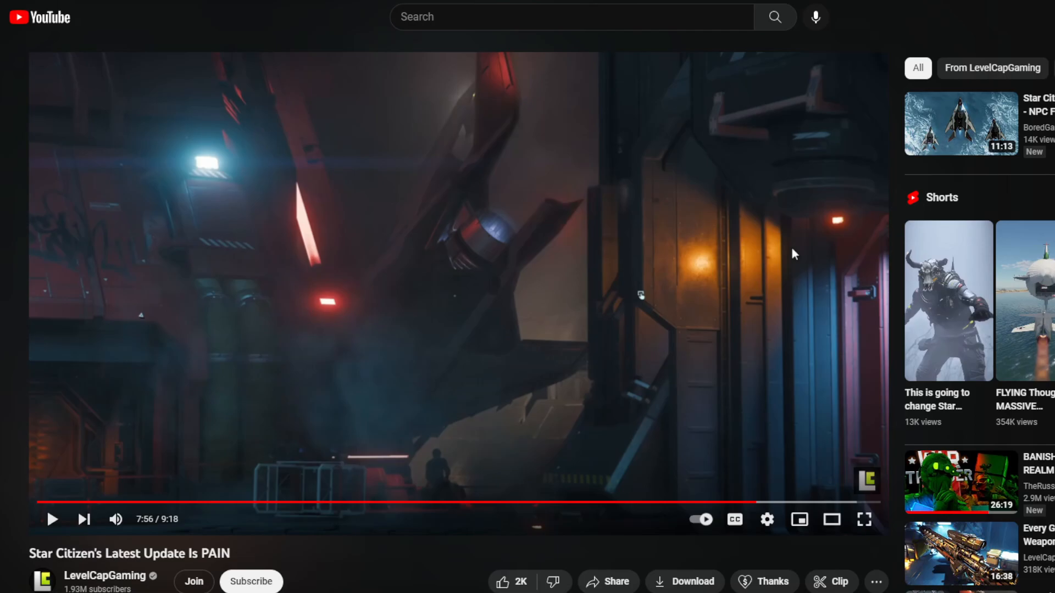
mouse_move(821, 282)
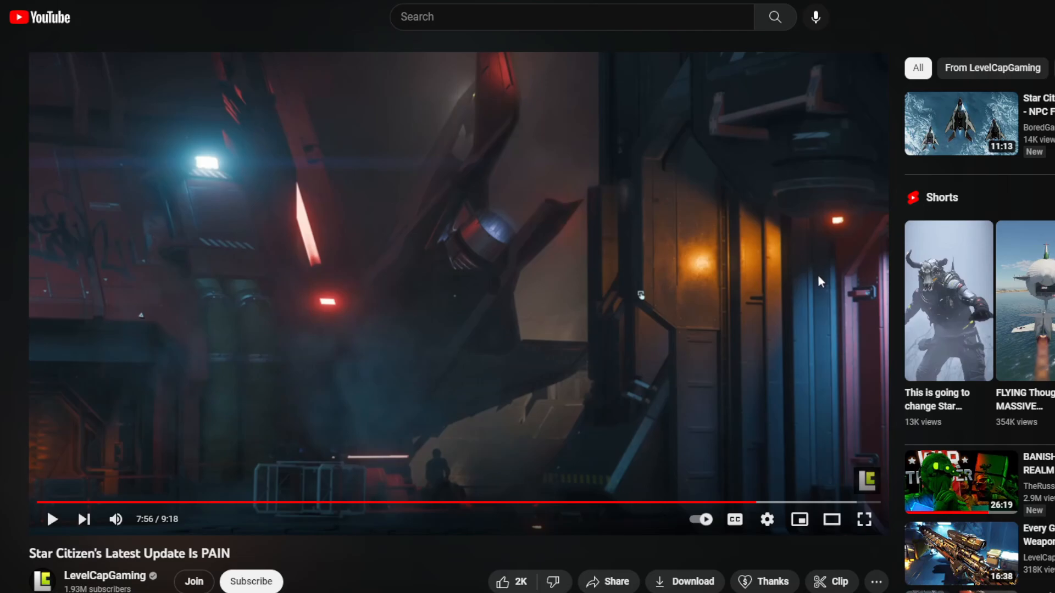
mouse_move(800, 296)
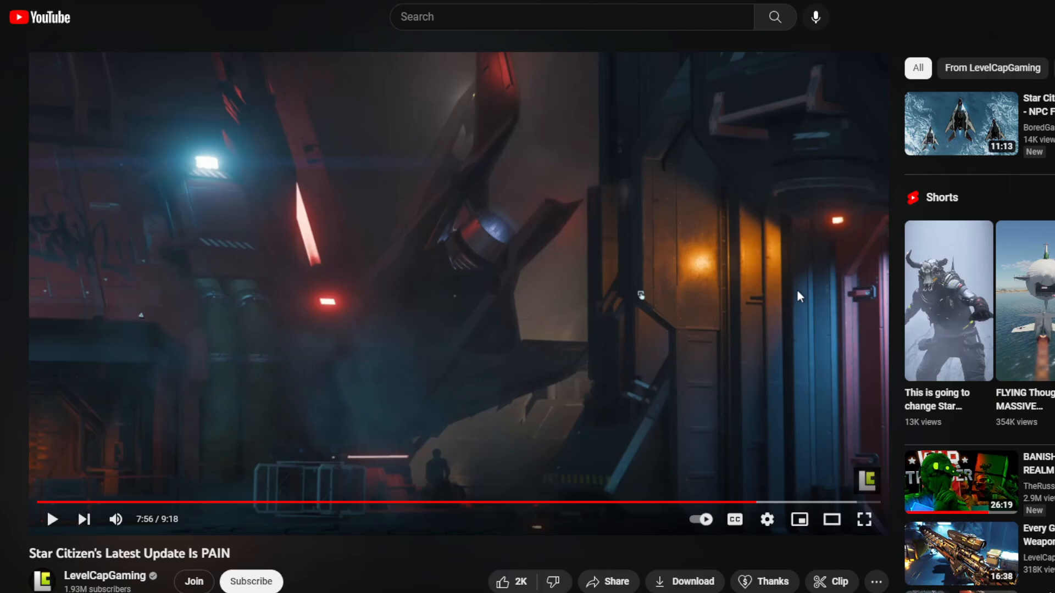
mouse_move(764, 264)
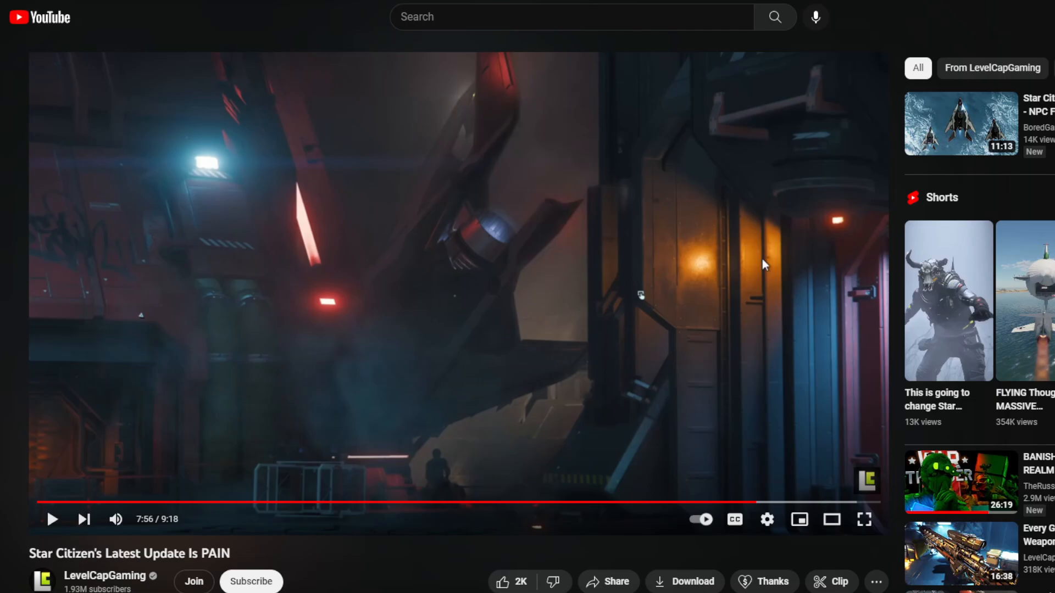
mouse_move(764, 286)
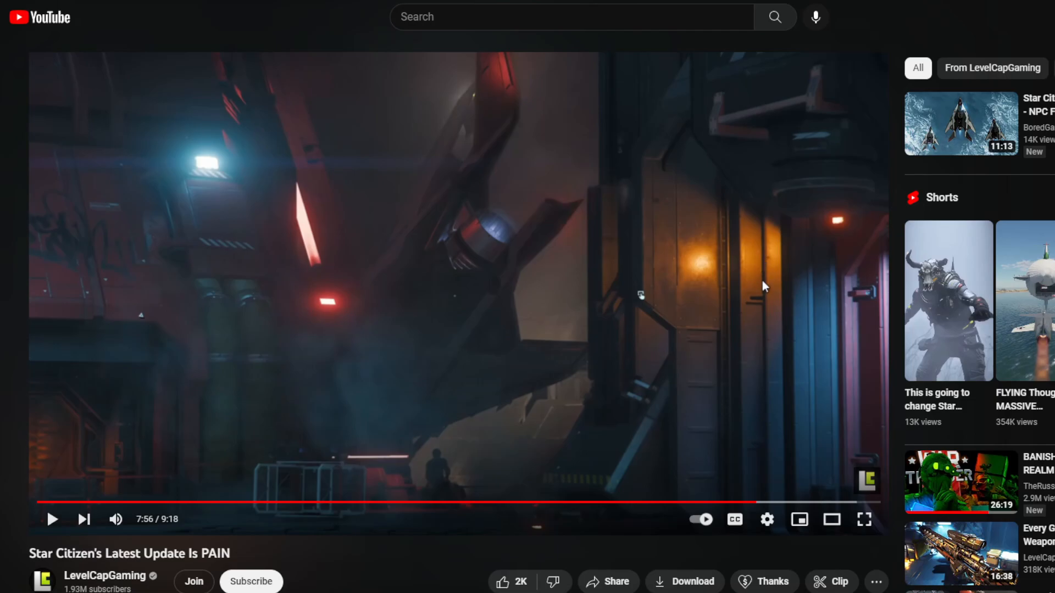
mouse_move(765, 301)
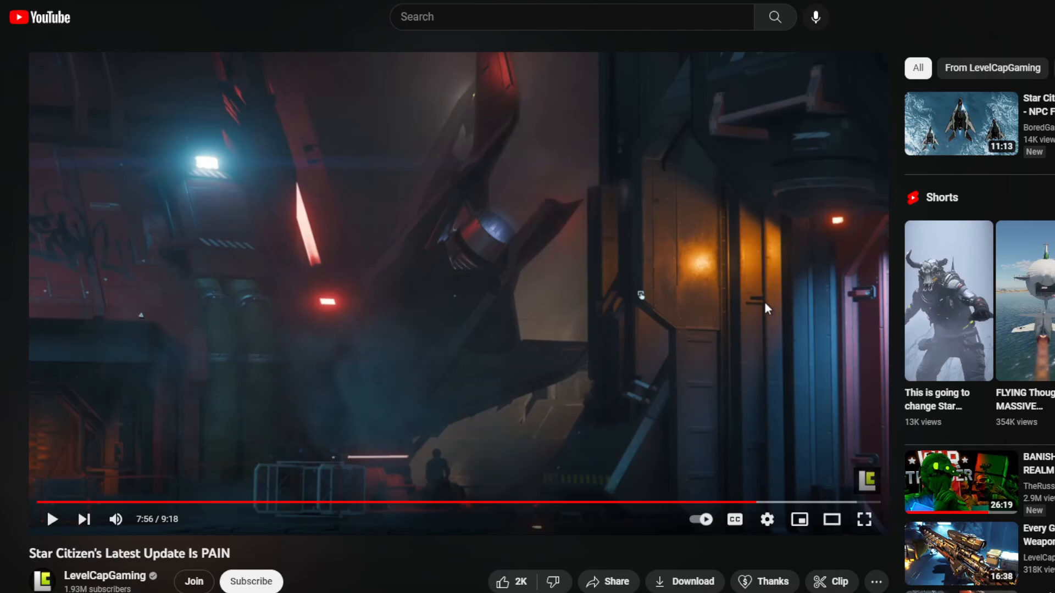
mouse_move(868, 292)
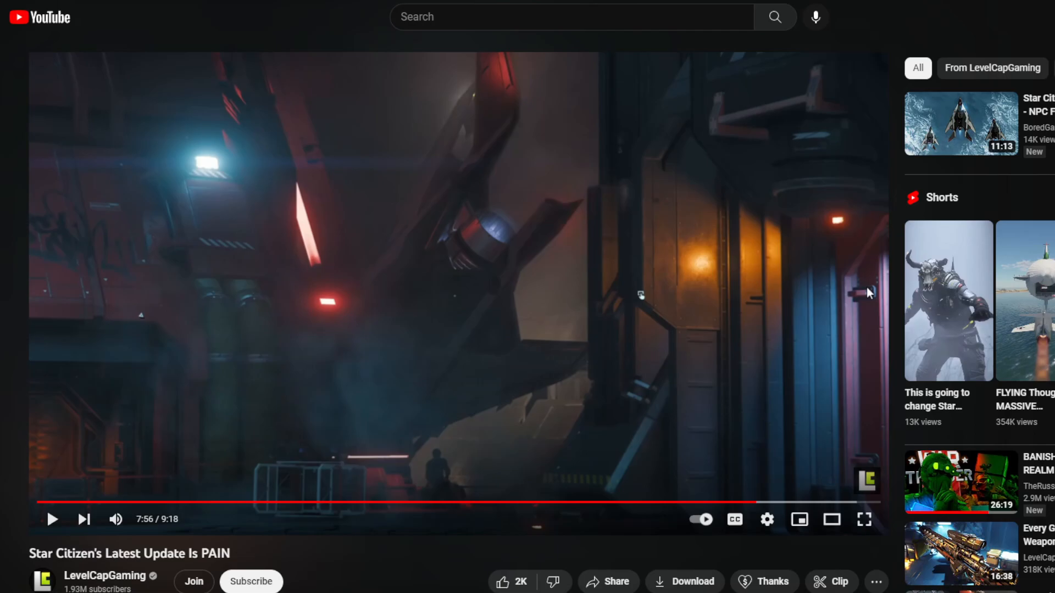
mouse_move(850, 287)
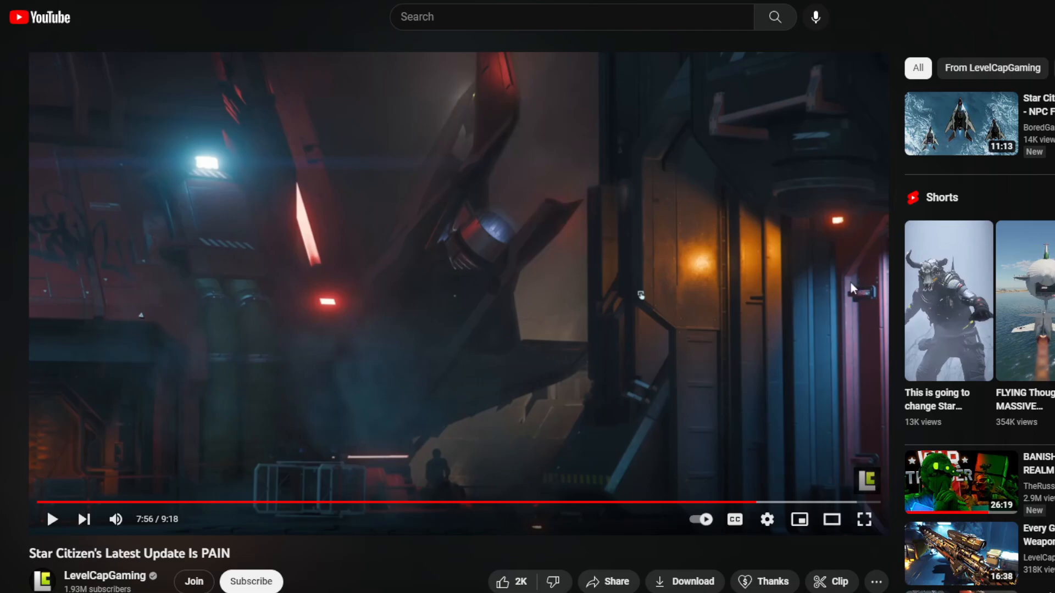
mouse_move(844, 288)
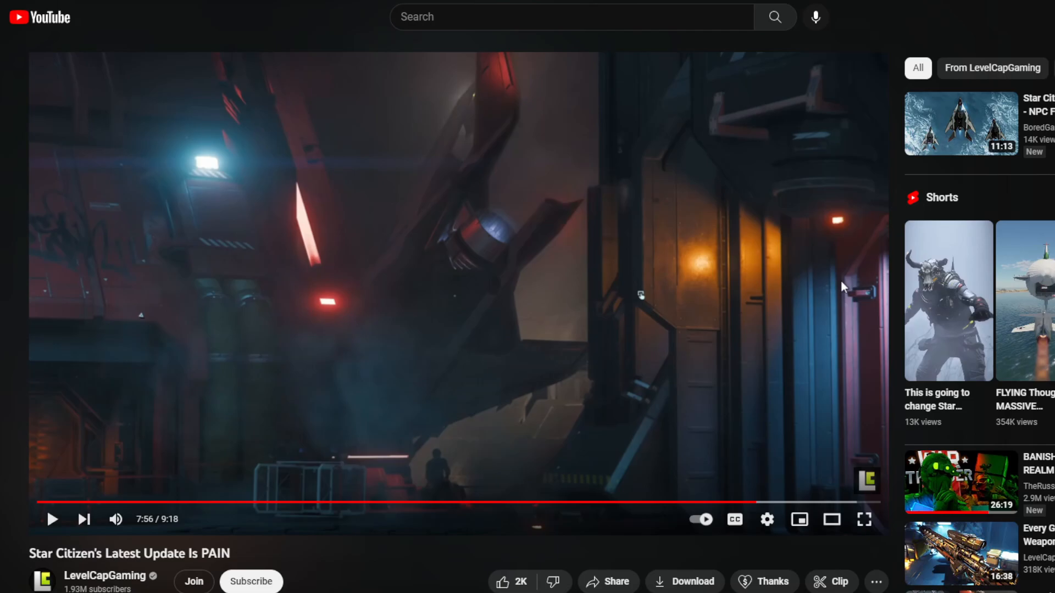
mouse_move(833, 282)
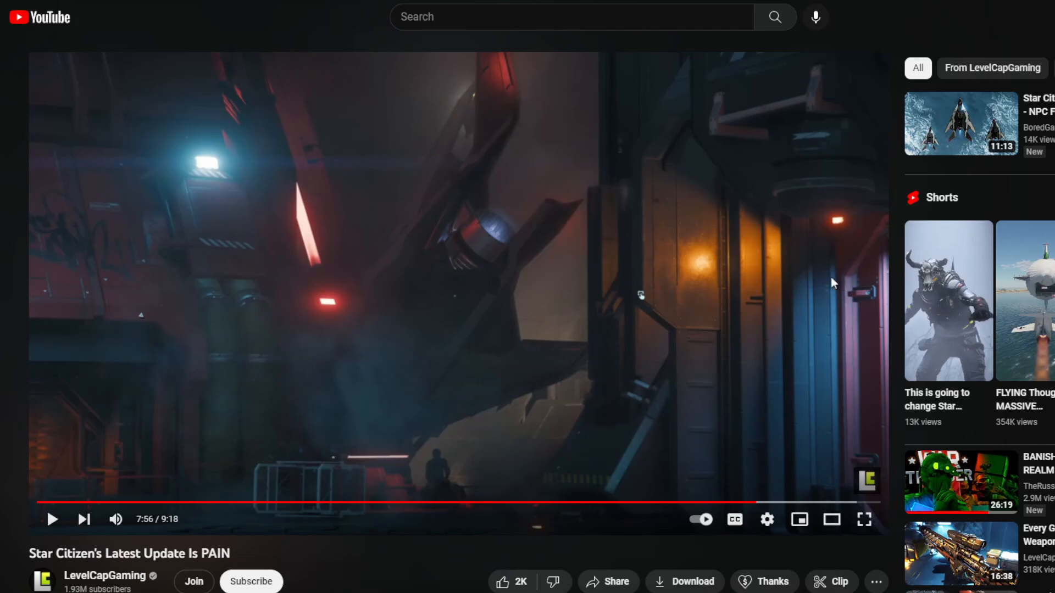
mouse_move(800, 274)
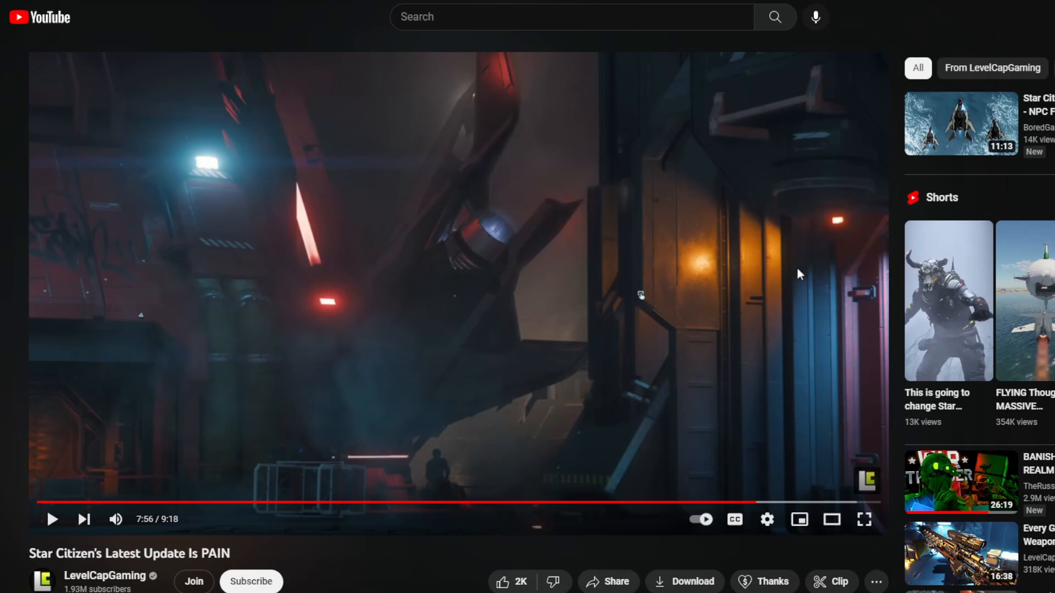
mouse_move(769, 279)
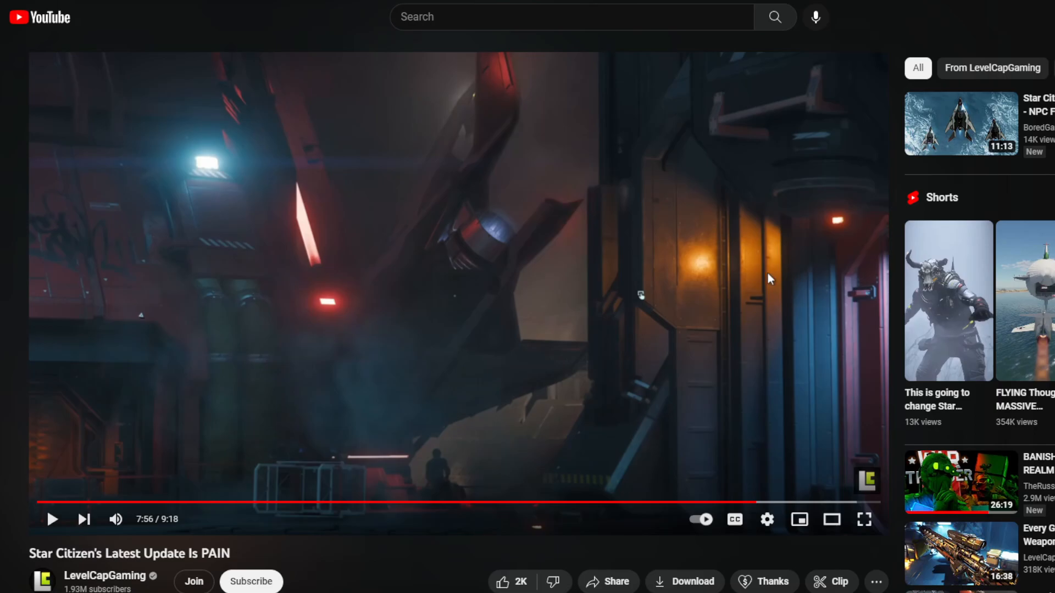
mouse_move(715, 289)
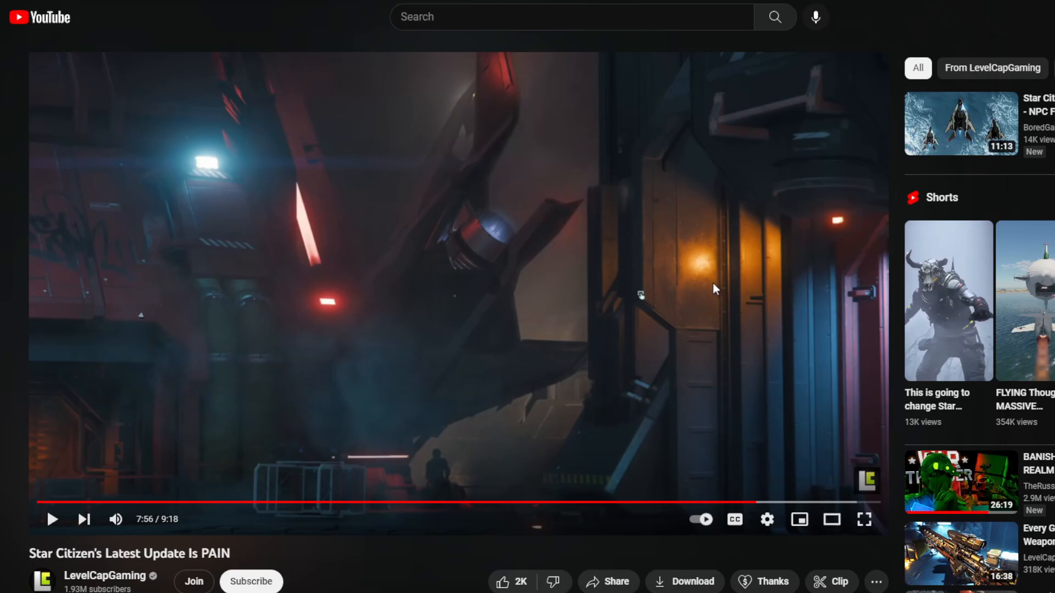
mouse_move(705, 291)
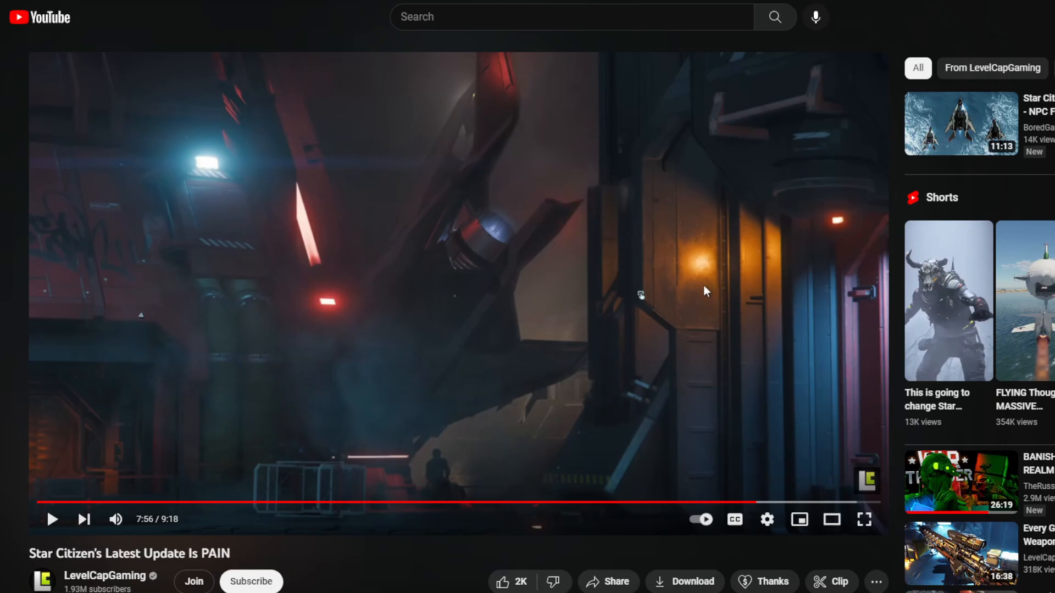
mouse_move(684, 296)
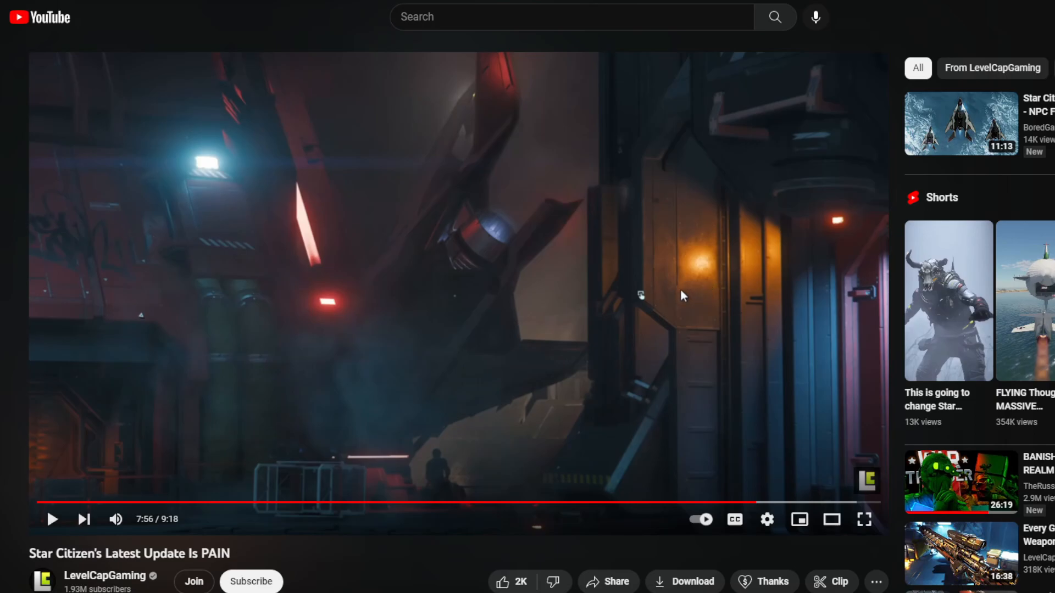
mouse_move(664, 298)
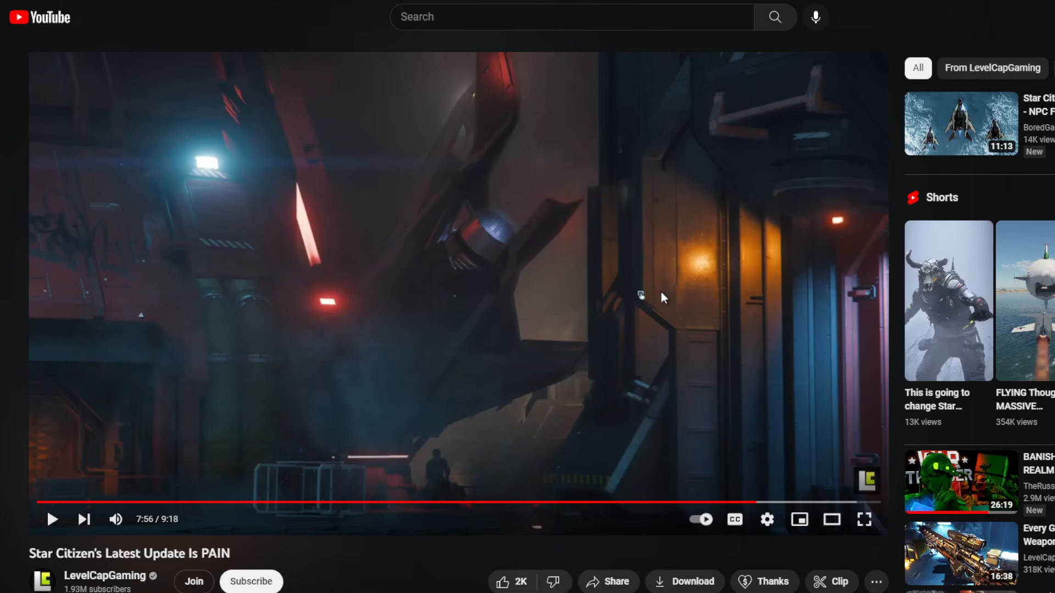
mouse_move(633, 299)
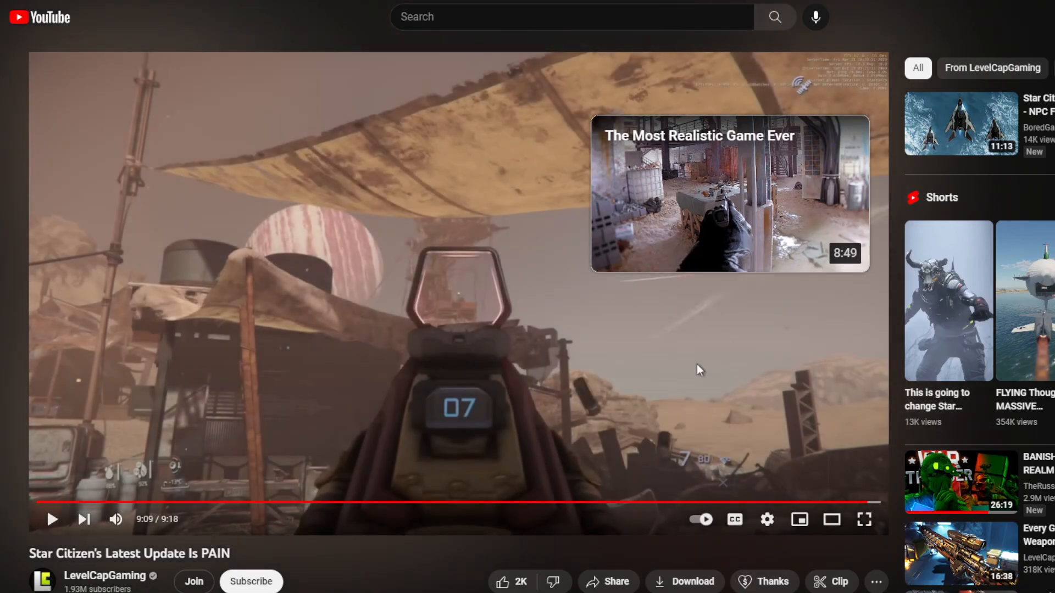
mouse_move(697, 390)
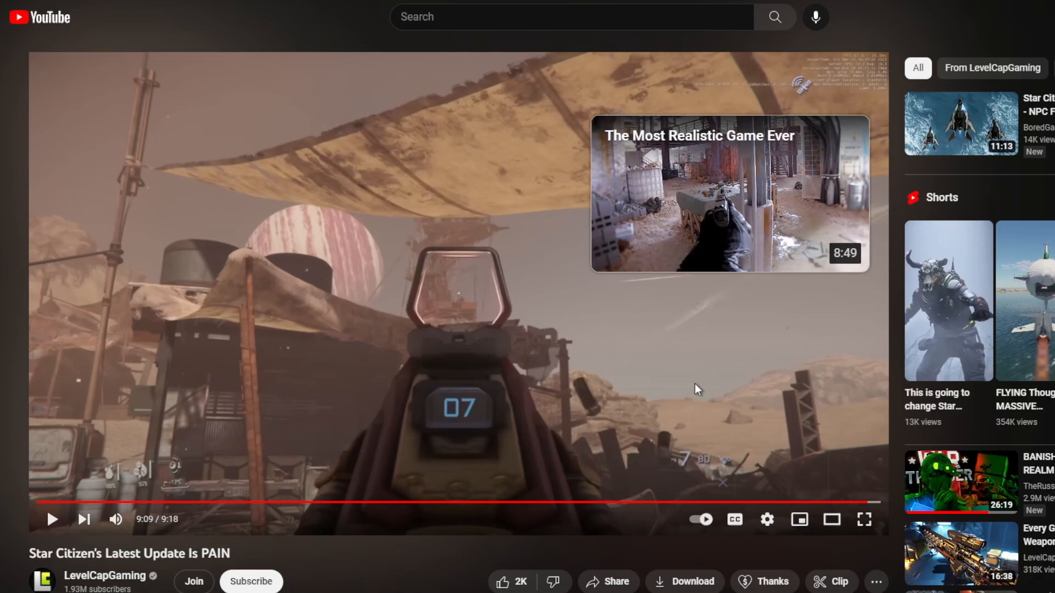
mouse_move(677, 387)
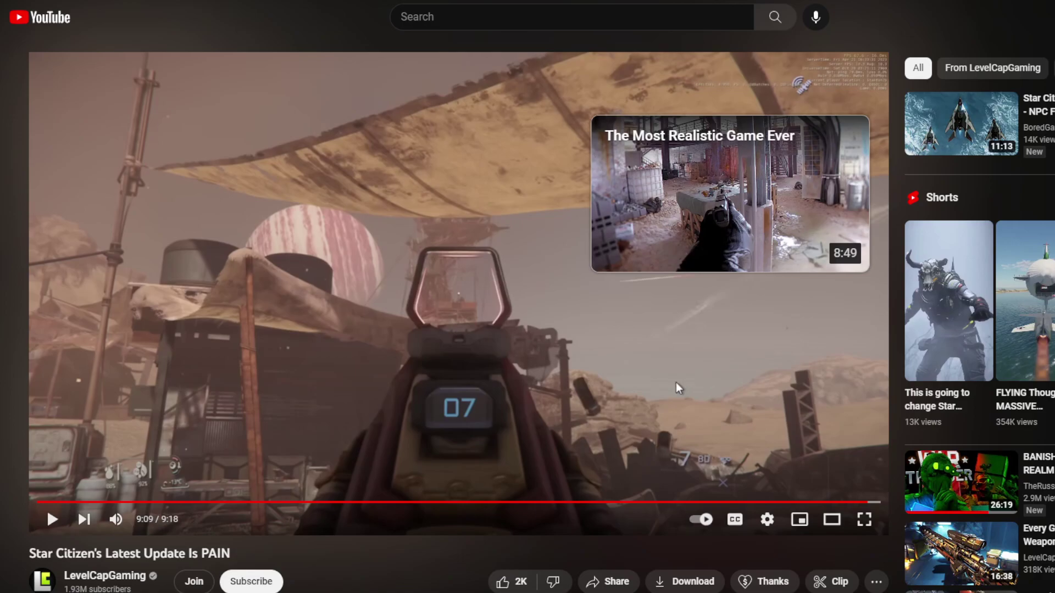